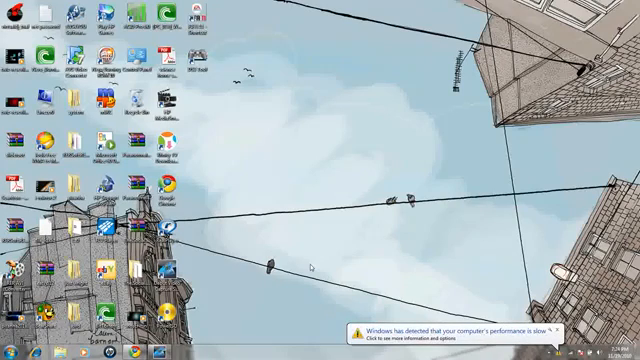
{"action": "mouse_move", "coordinate": [311, 268]}
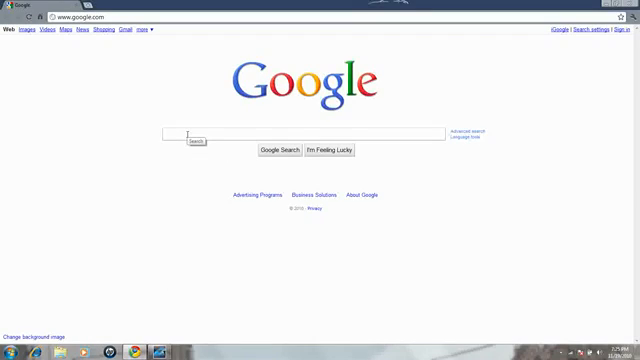
Step: Search Google for 'poweriso' and open the poweriso.com site
{"action": "type", "text": "owe"}
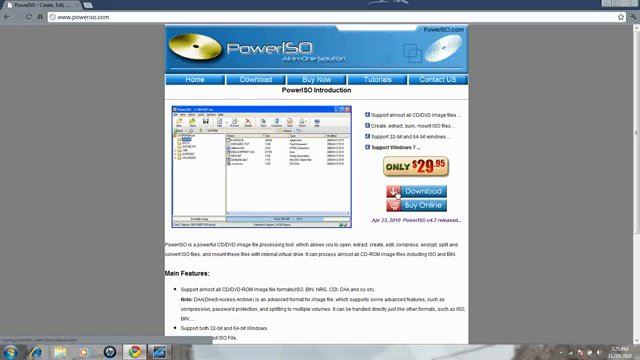
Step: Go to PowerISO's download page and follow Download Site 1 to CNET
{"action": "left_click", "coordinate": [263, 78]}
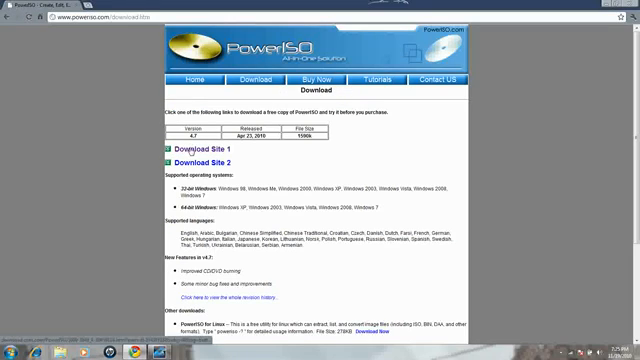
{"action": "left_click", "coordinate": [195, 147]}
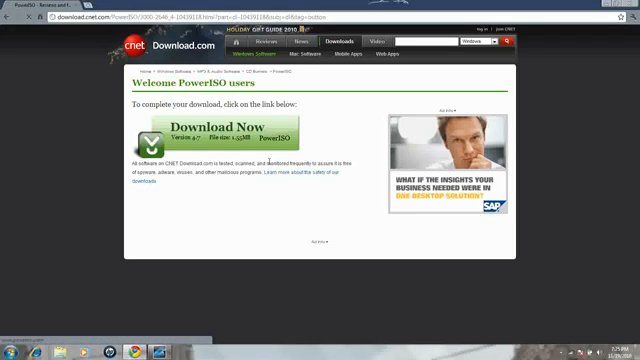
{"action": "scroll", "scroll_direction": "down", "scroll_amount": 3}
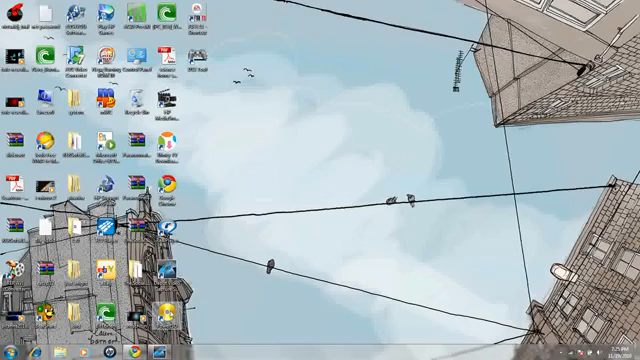
Step: Right-click the desktop, then open the Windows Start menu
{"action": "right_click", "coordinate": [170, 310]}
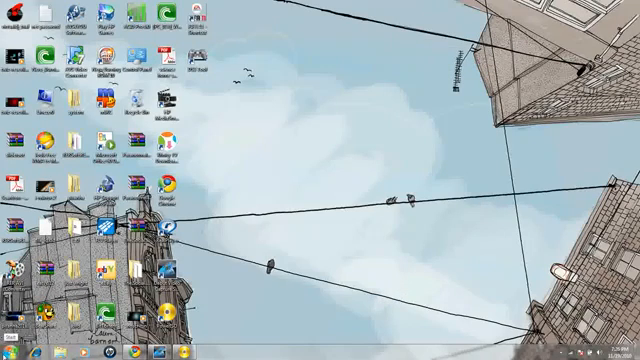
{"action": "left_click", "coordinate": [12, 352]}
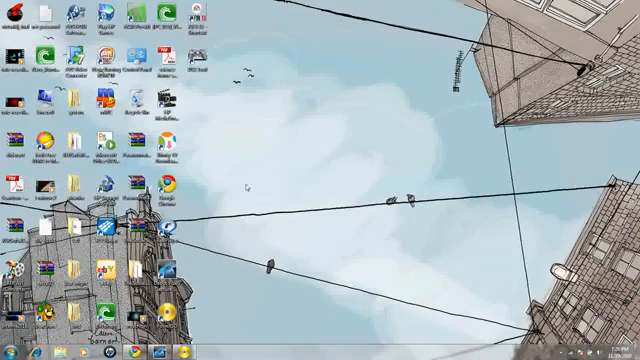
{"action": "left_click", "coordinate": [17, 352]}
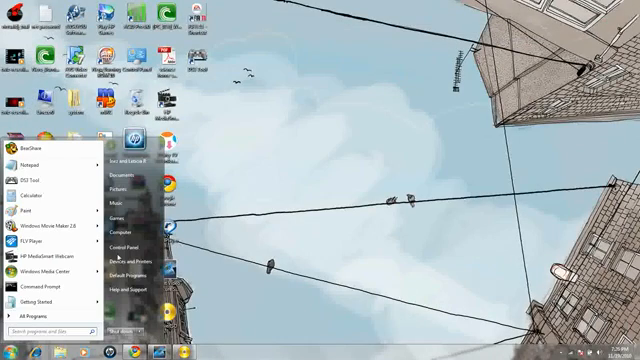
Step: Open Computer from the Start menu to list the drives, including CD Drive (G:) FIFA 11
{"action": "left_click", "coordinate": [122, 231]}
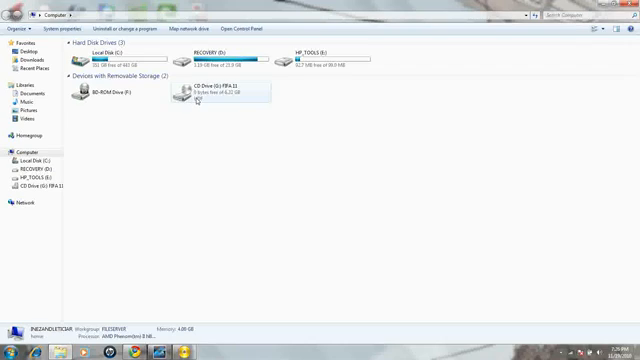
{"action": "mouse_move", "coordinate": [197, 95]}
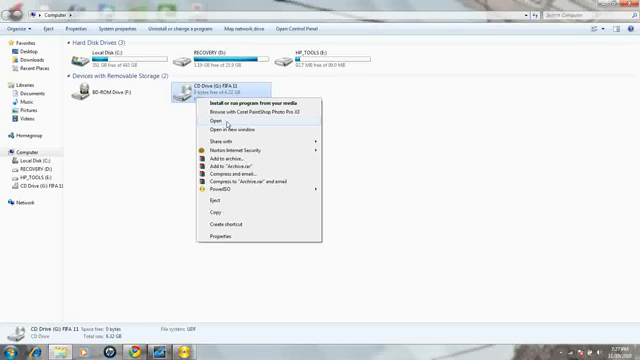
Step: Open the FIFA 11 drive, view its Crack folder, then go back to Computer
{"action": "left_click", "coordinate": [217, 122]}
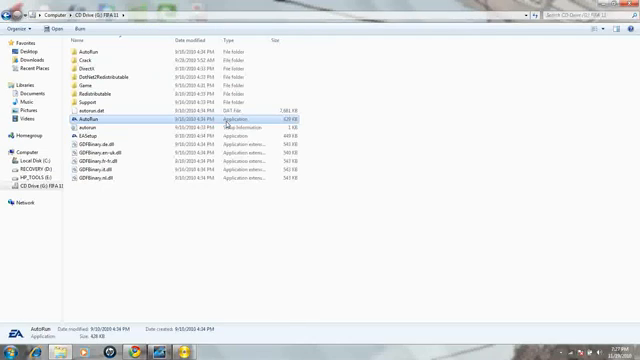
{"action": "mouse_move", "coordinate": [90, 60]}
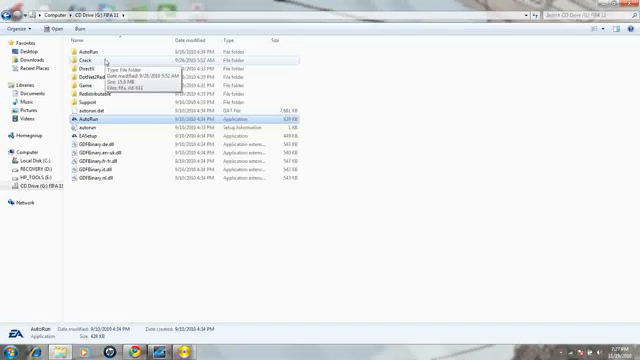
{"action": "double_click", "coordinate": [84, 54]}
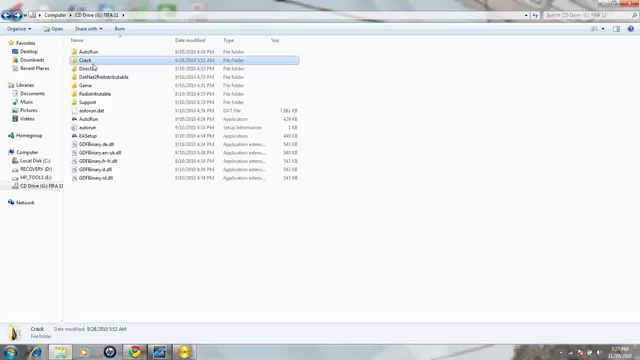
{"action": "left_click", "coordinate": [92, 15]}
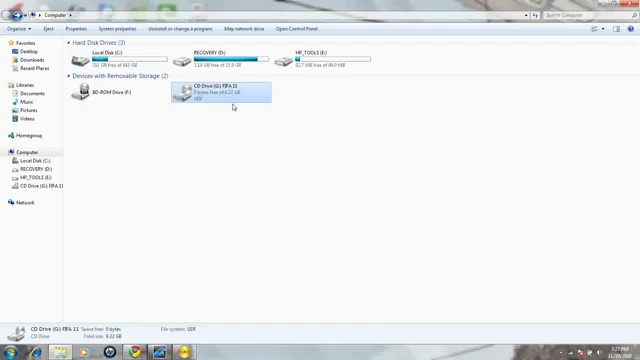